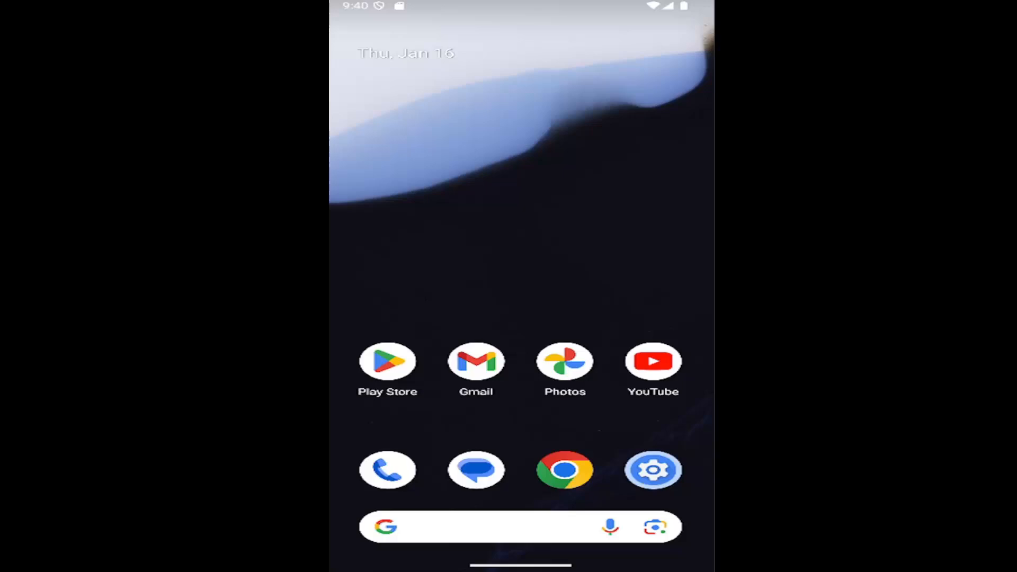
Reach the VPN page via Settings, a brief detour into Apps, then Network & internet
left_click(654, 469)
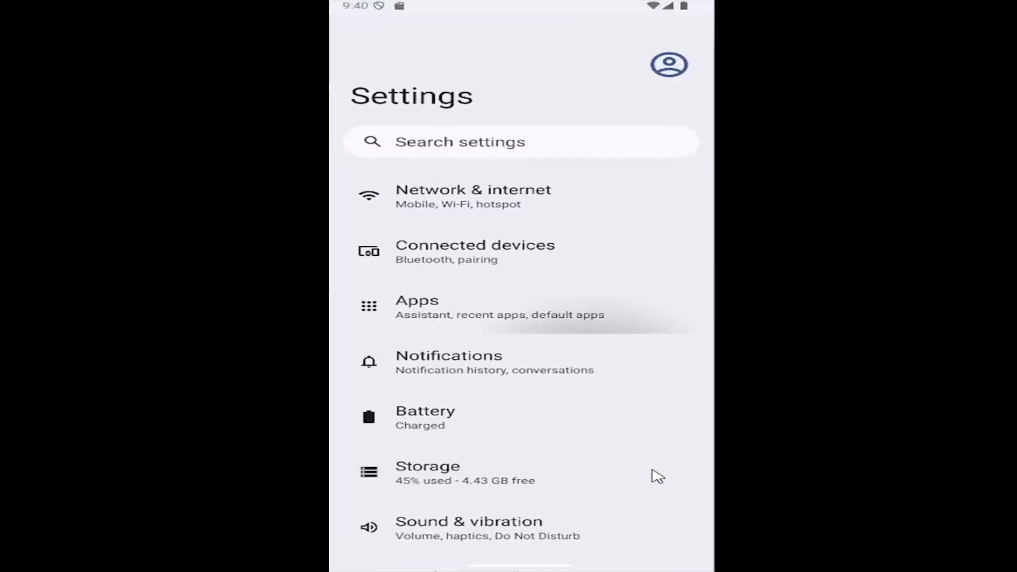
left_click(418, 307)
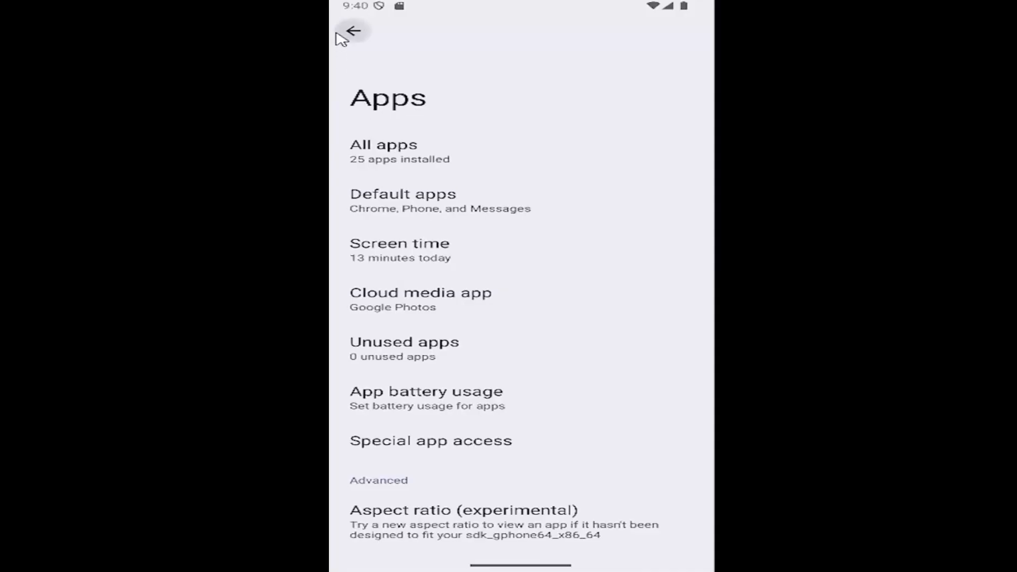
left_click(352, 30)
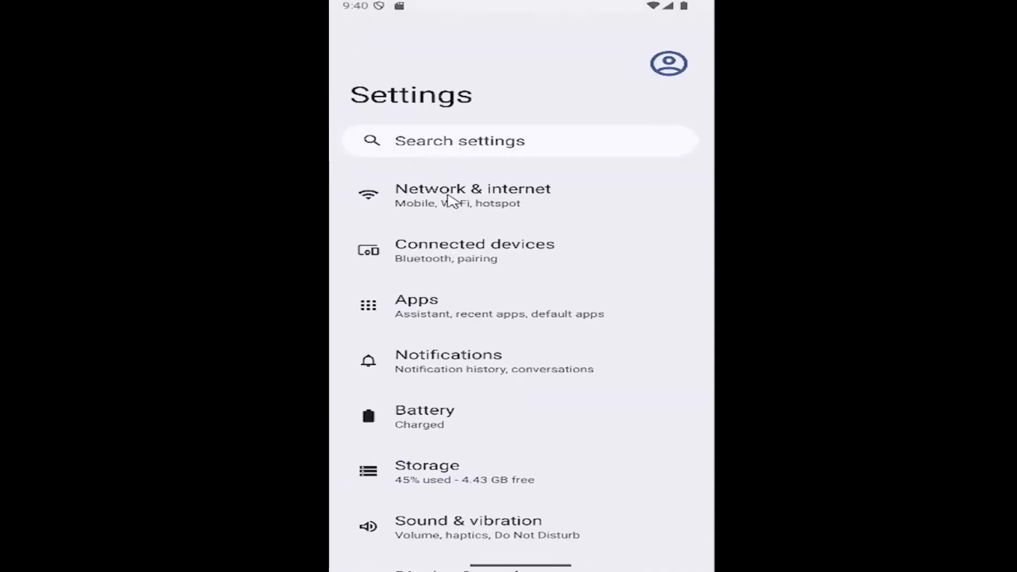
left_click(473, 195)
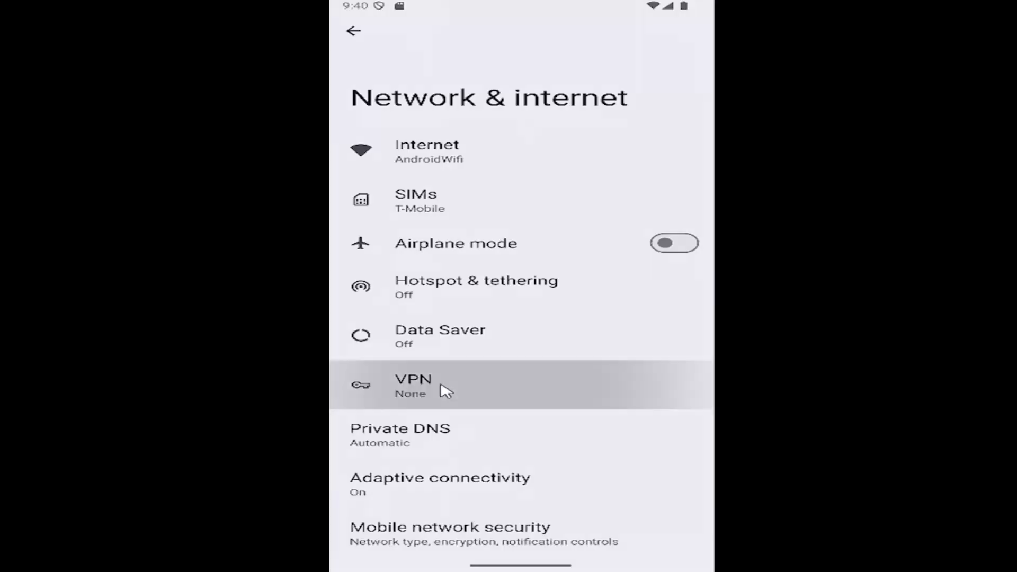
left_click(414, 384)
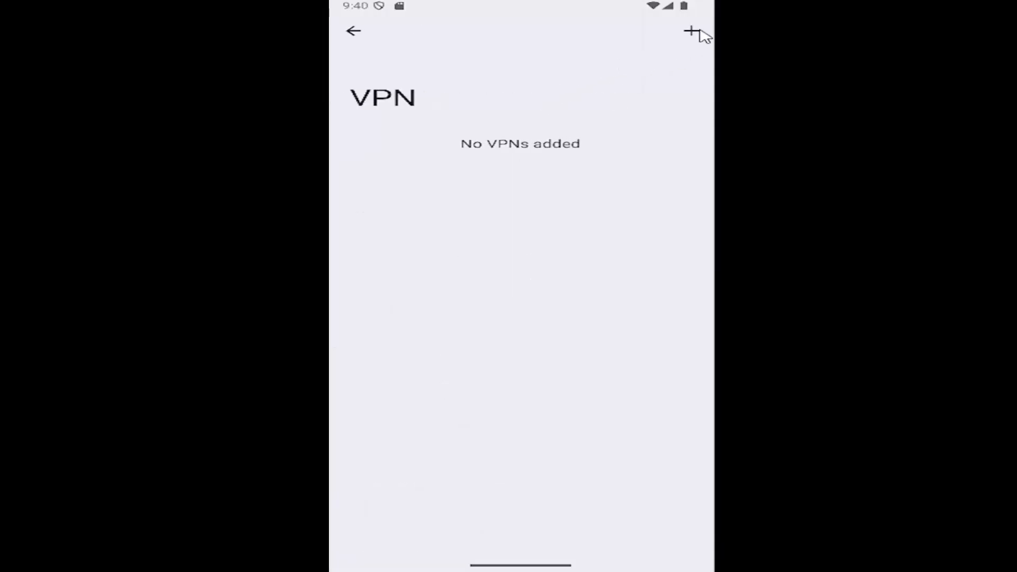
Start a new VPN profile with the + button, showing the empty Edit VPN profile form
left_click(692, 31)
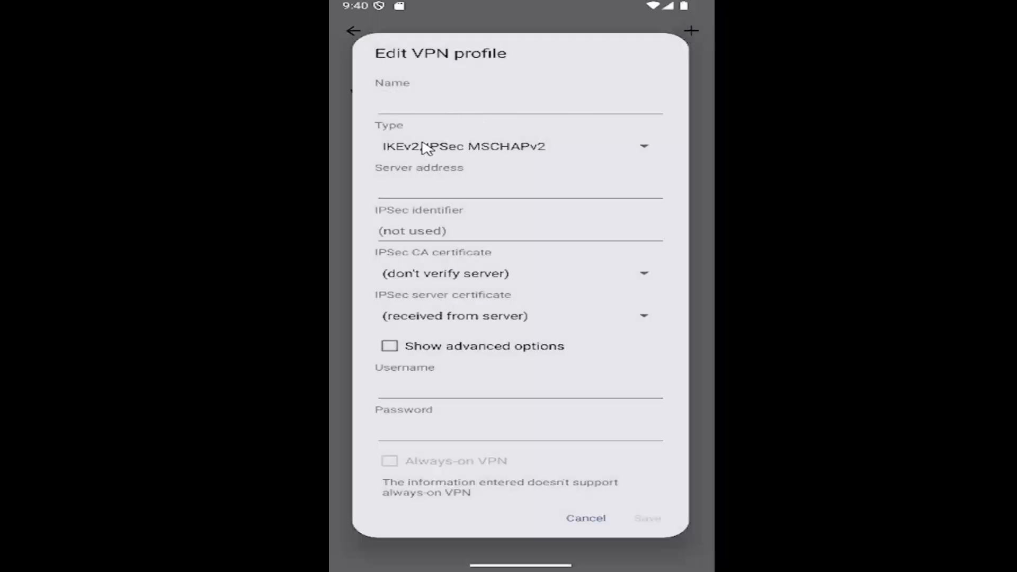
mouse_move(471, 490)
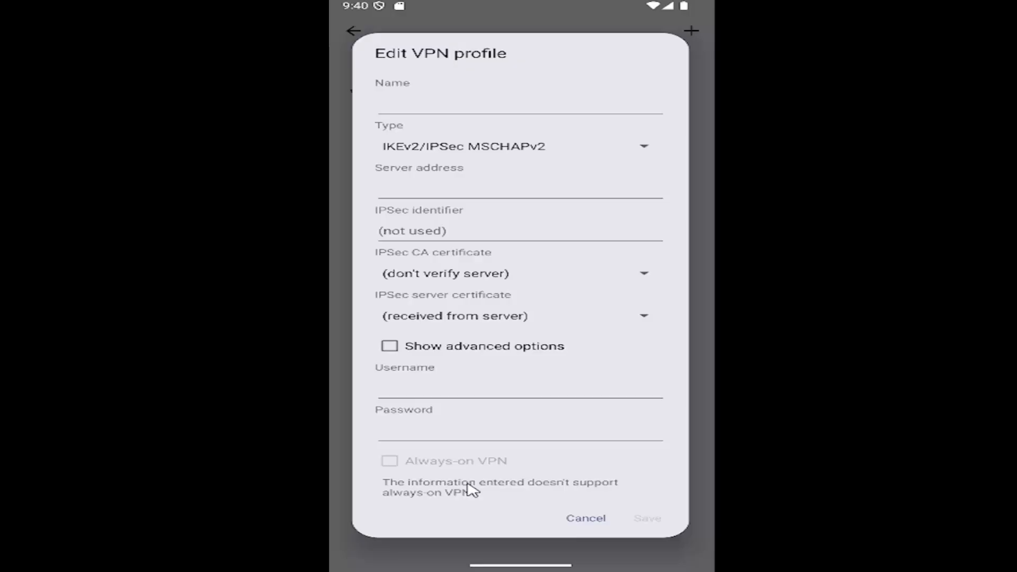
mouse_move(603, 512)
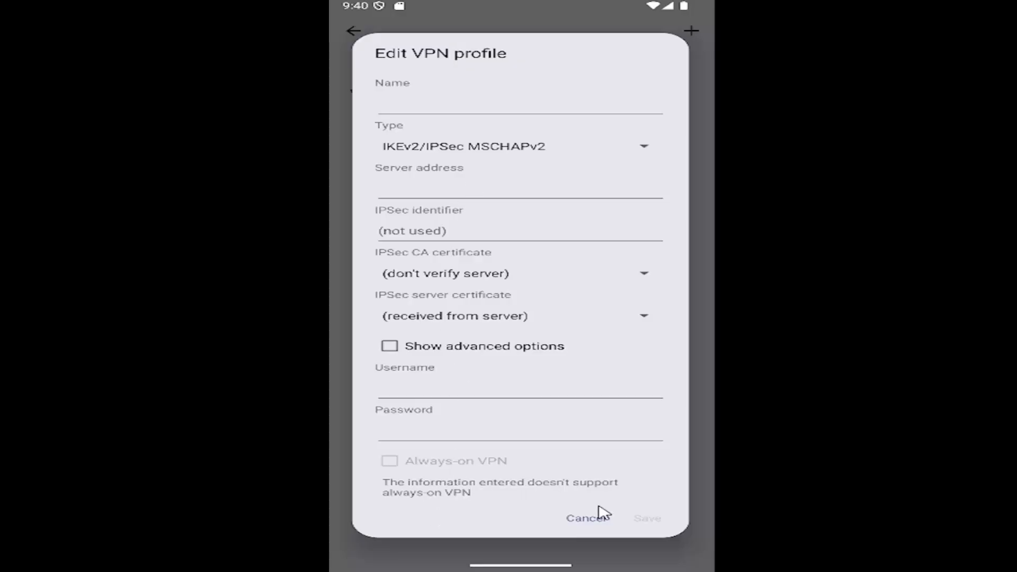
mouse_move(627, 525)
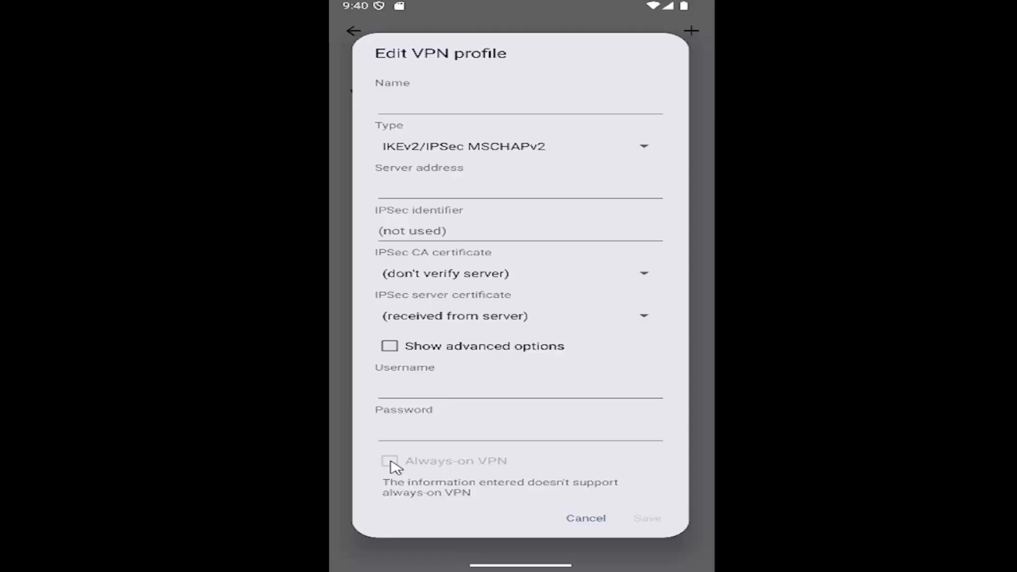
mouse_move(515, 486)
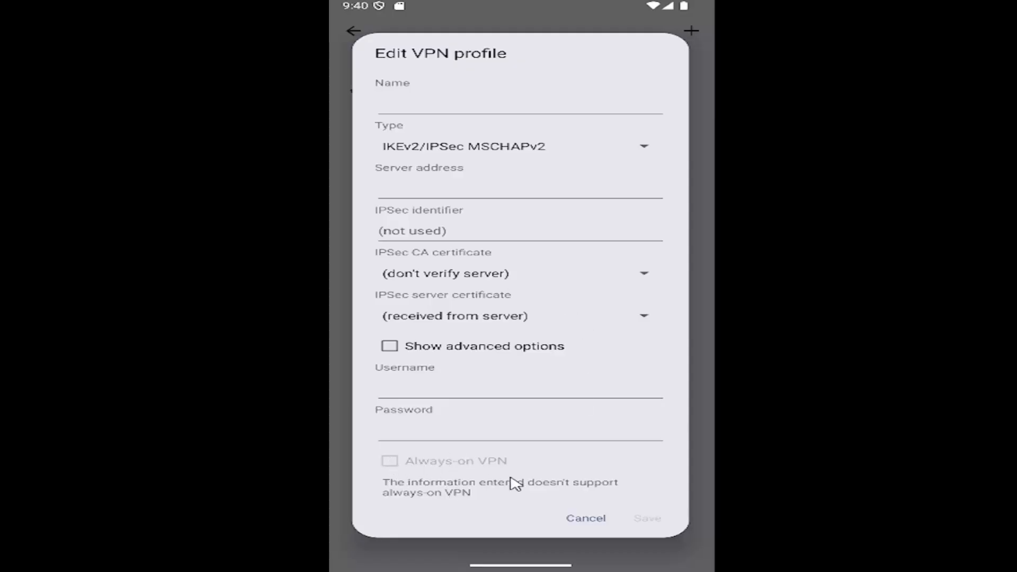
mouse_move(591, 527)
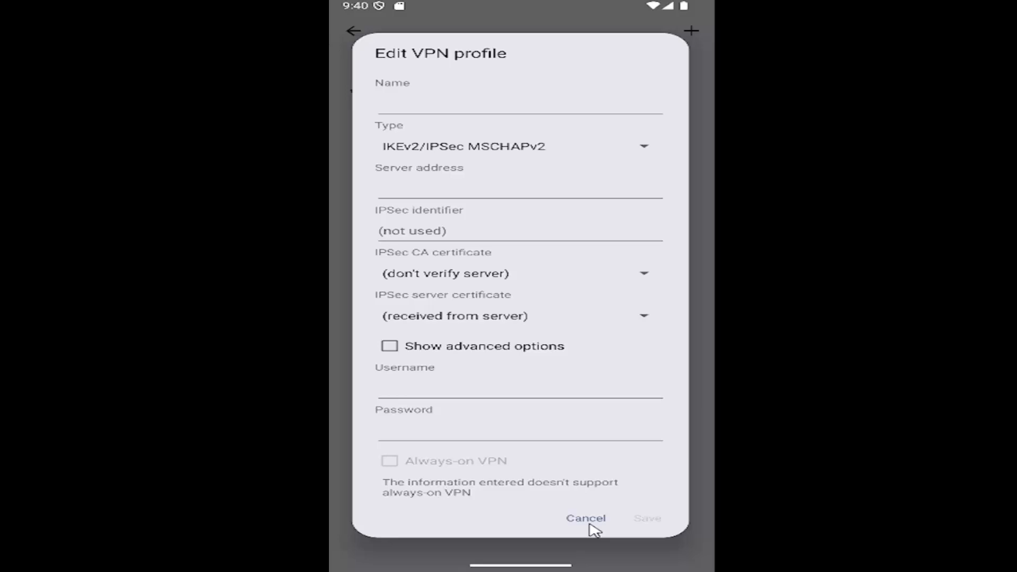
Cancel the unsaved profile and go back to the main Settings list
left_click(585, 519)
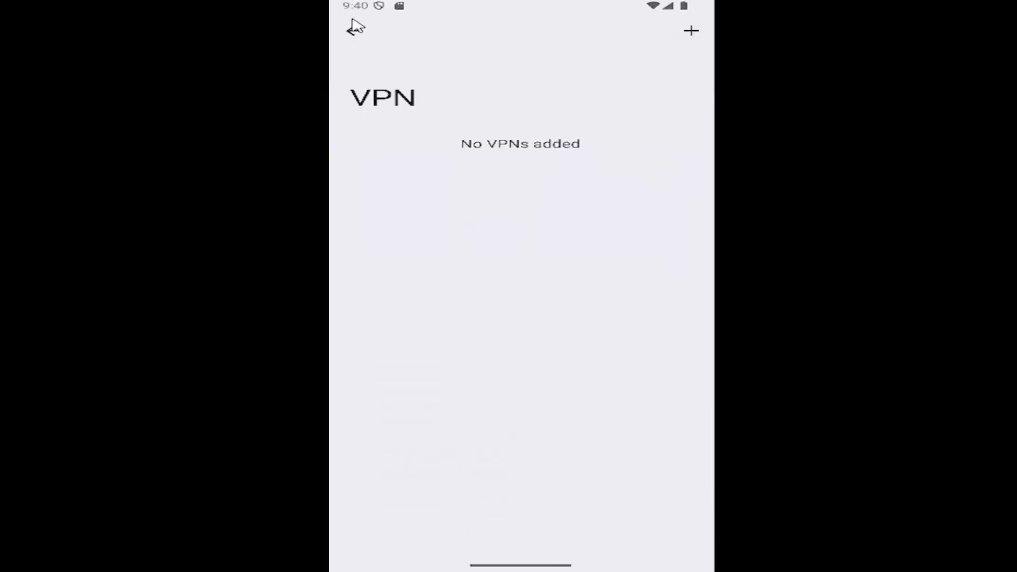
left_click(355, 31)
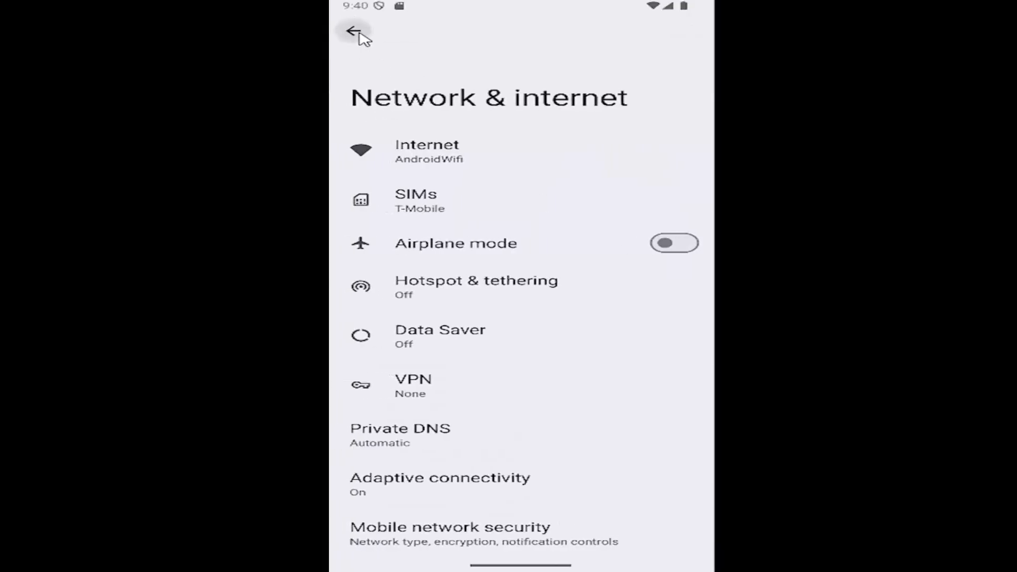
left_click(355, 32)
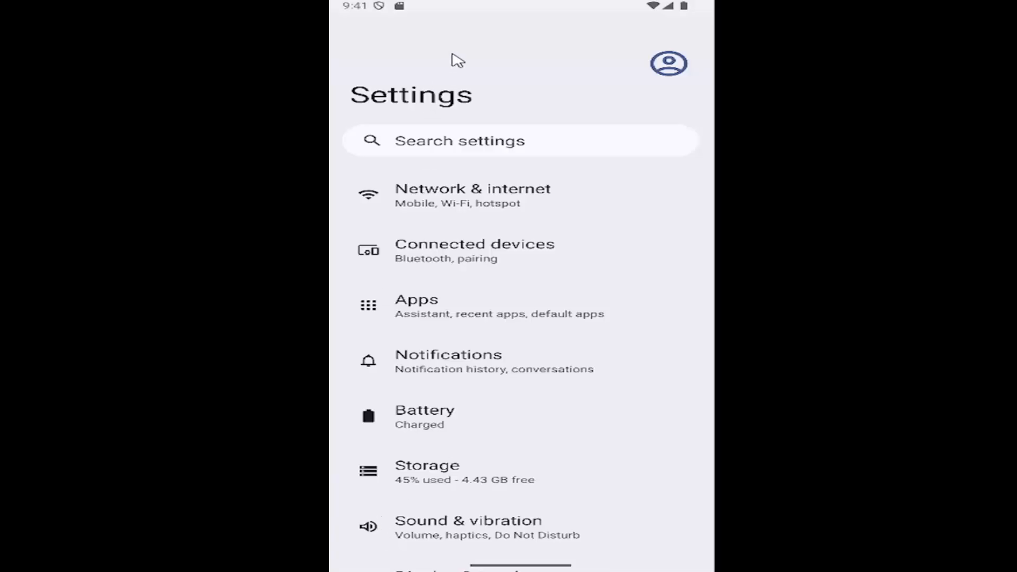